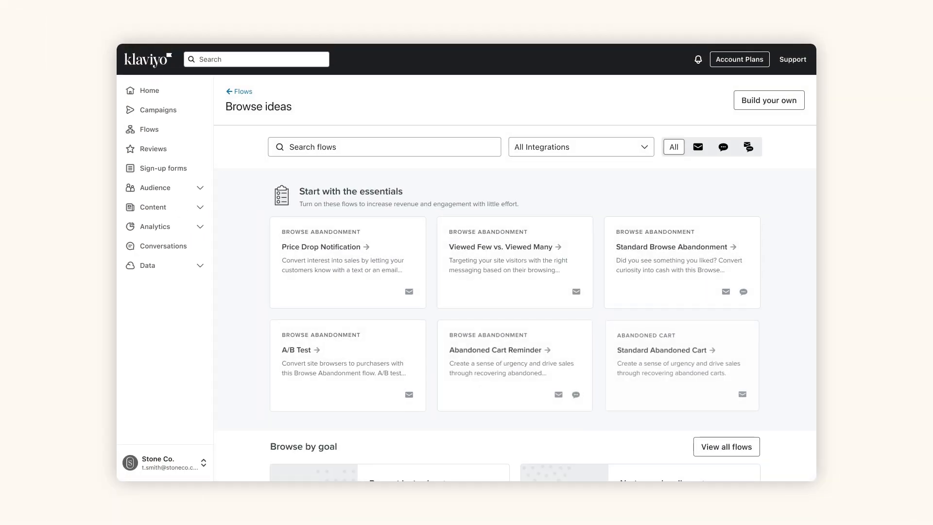
Step: Preview the Price Drop Notification flow idea with its SMS and email branches
click(321, 246)
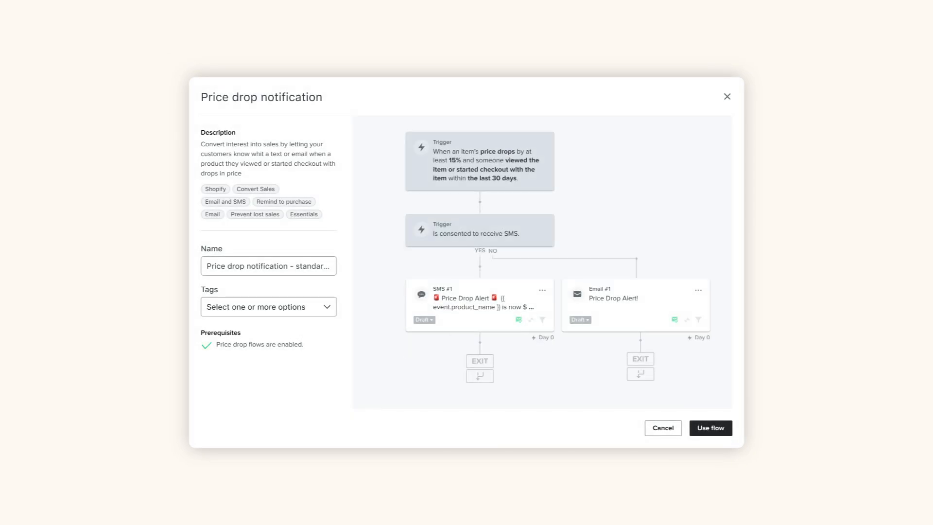
click(709, 428)
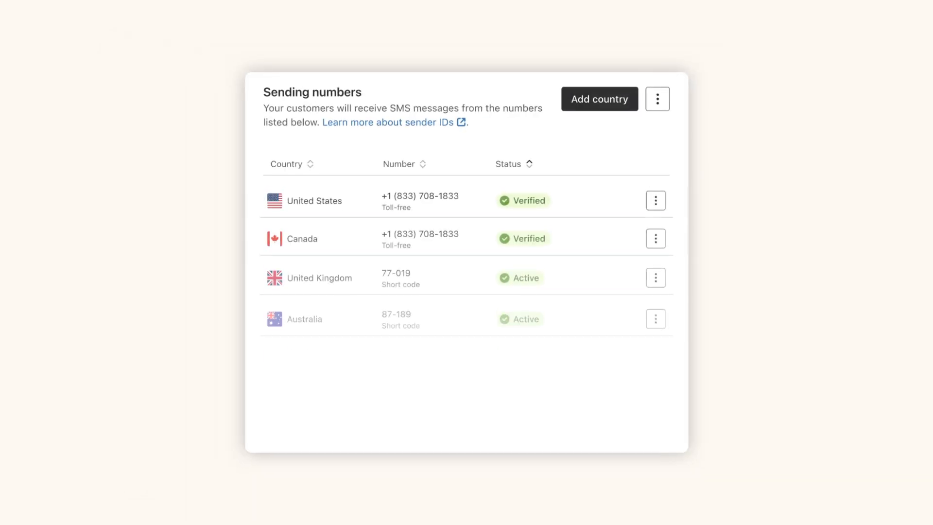
Step: Scroll the SMS sending numbers list showing US, Canada, UK and Australia numbers
scroll(down, 3)
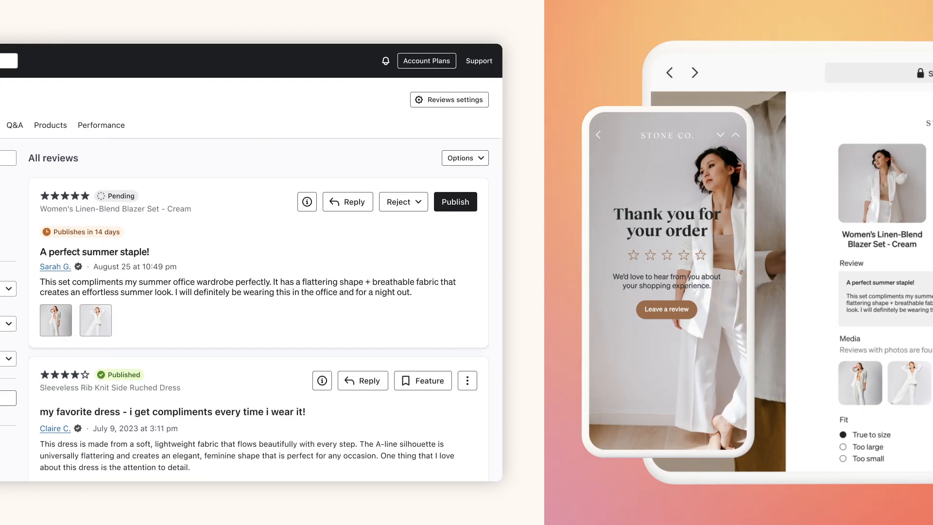
Step: View the reviewer's profile custom properties, then move to the Custom CLV intelligence view
click(348, 202)
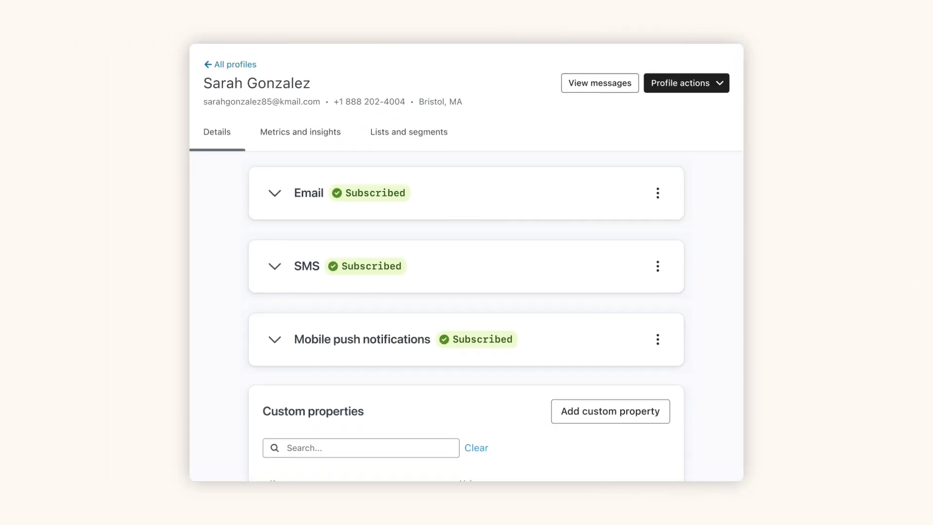
scroll(down, 3)
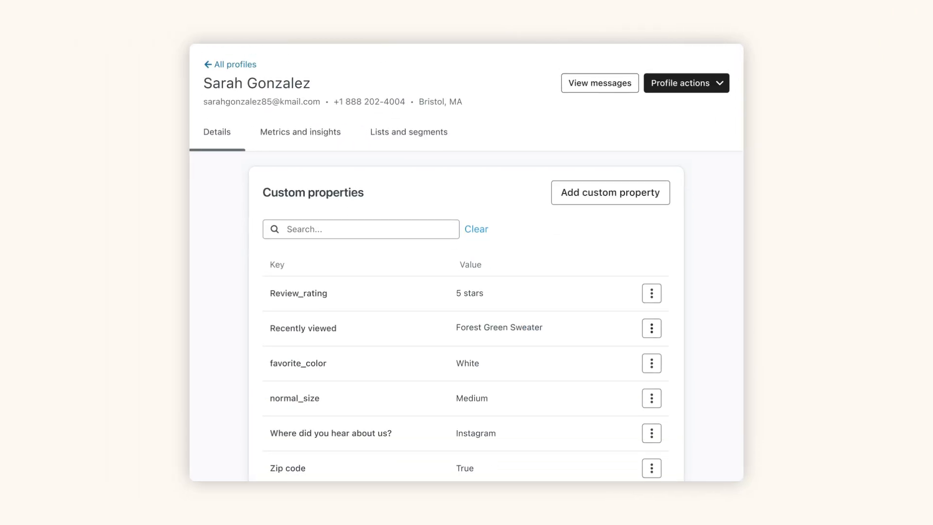
click(409, 131)
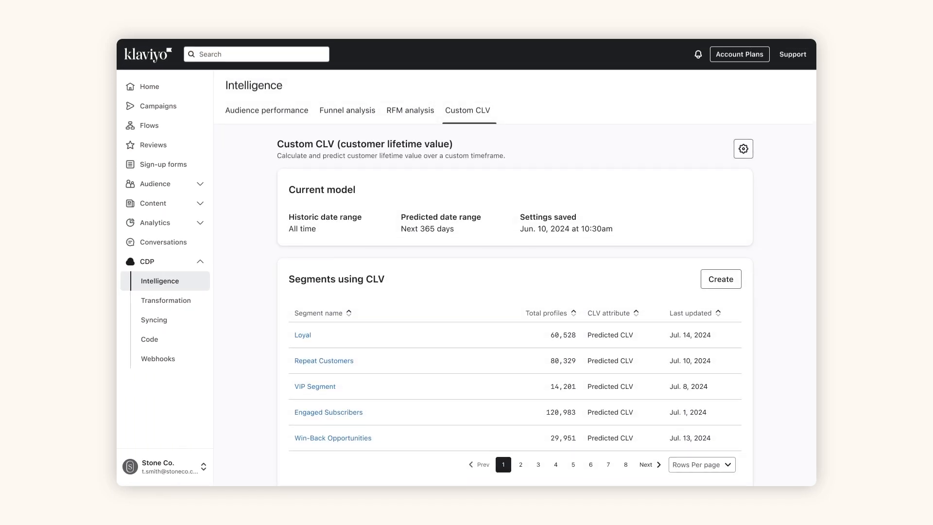
Step: Review Funnel and RFM analysis segments, then head to the 5 Star Thank You email
click(347, 110)
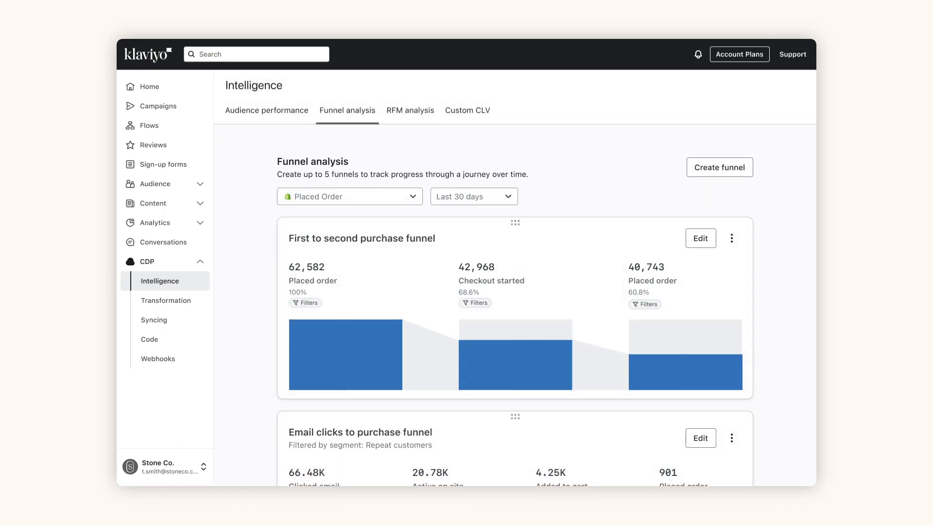
click(409, 110)
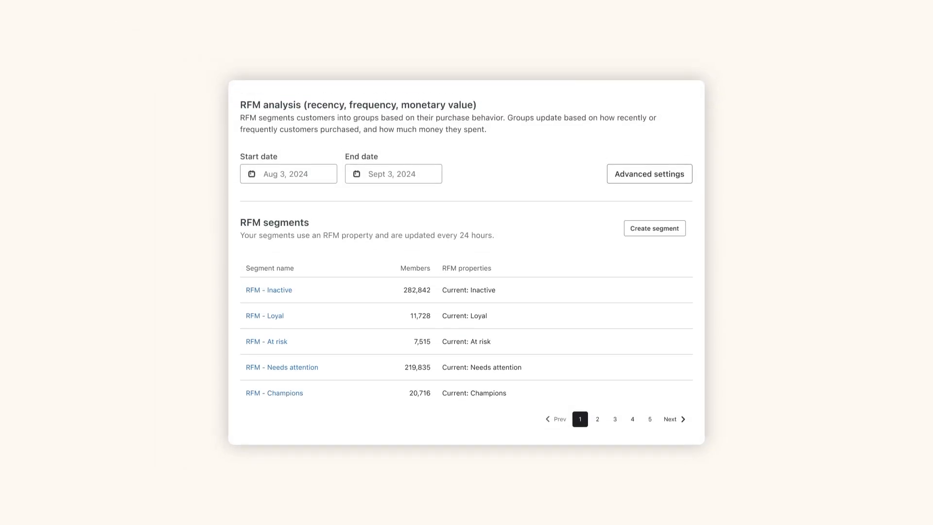
click(655, 228)
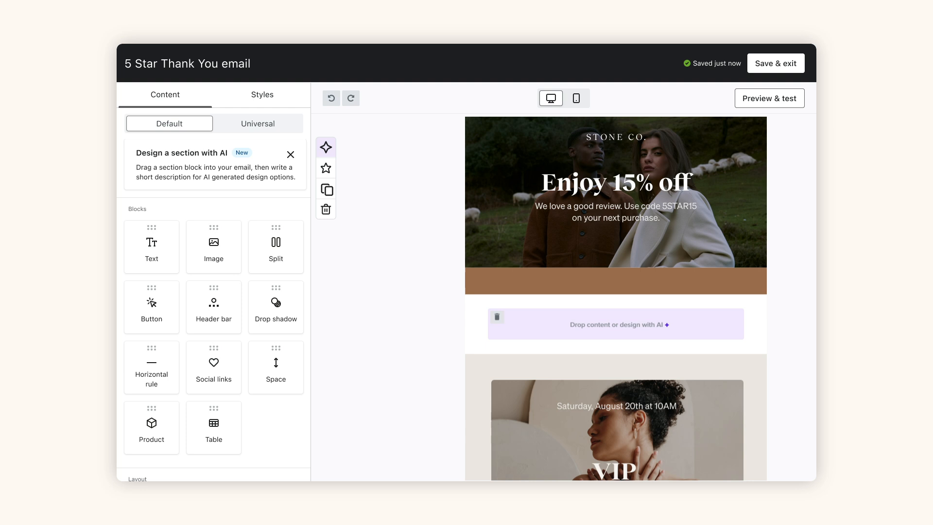
Step: Design an email section with AI and start the Free shipping pop up optimization test
click(325, 146)
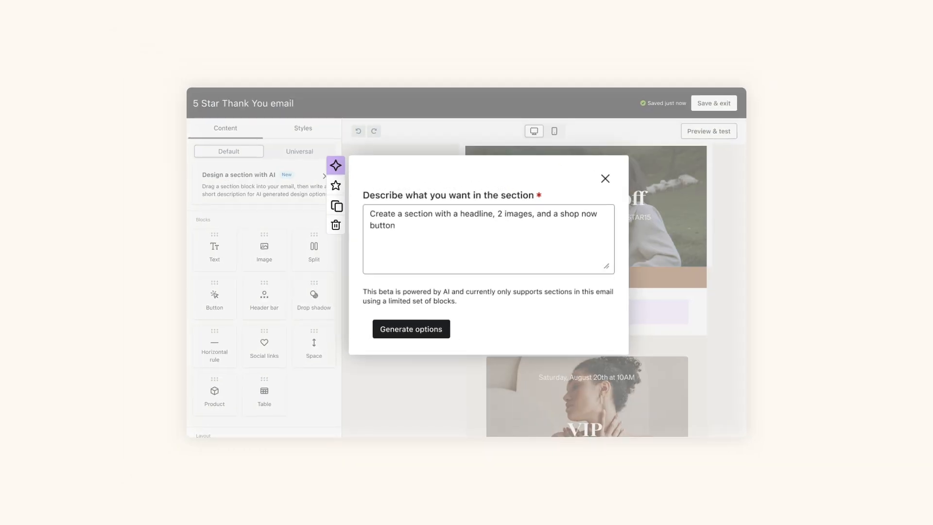
click(410, 328)
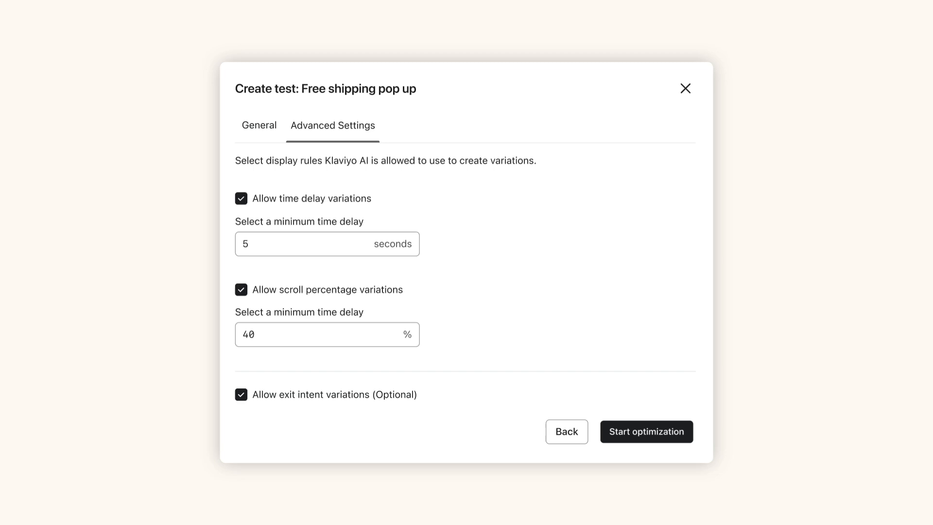
click(646, 432)
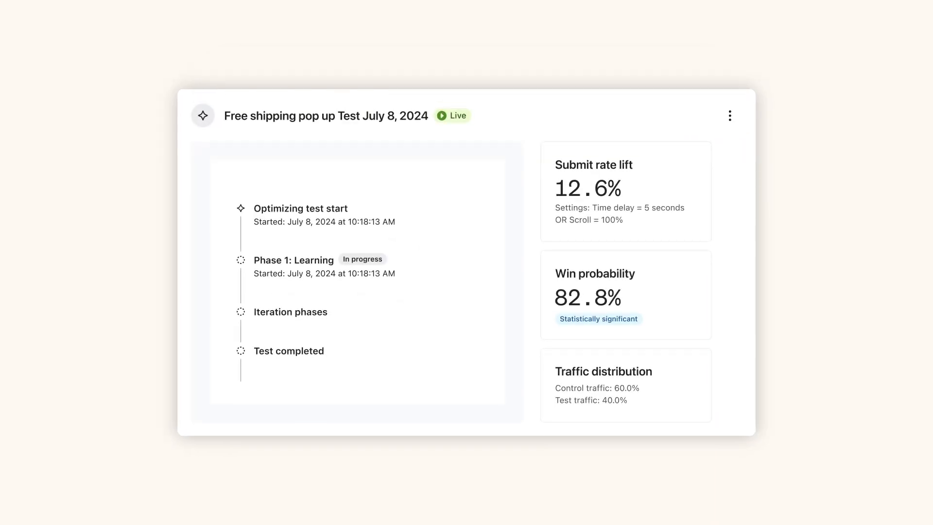